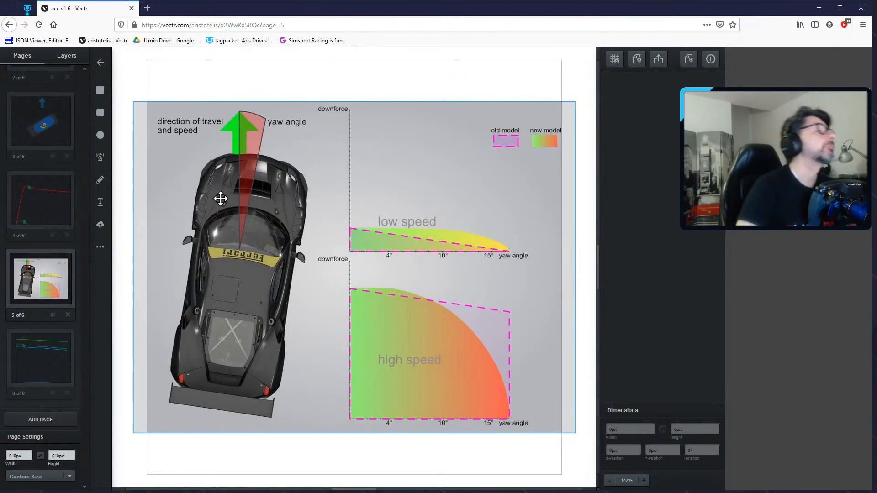
pyautogui.moveTo(249, 253)
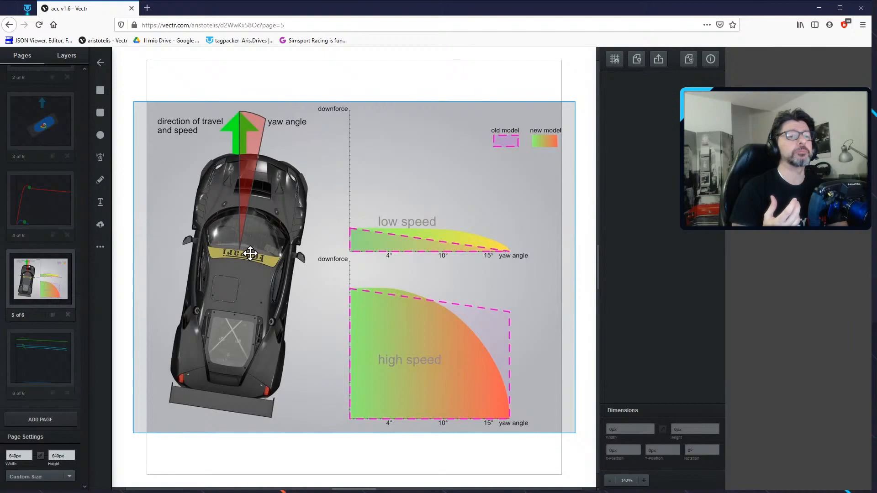
pyautogui.moveTo(235, 137)
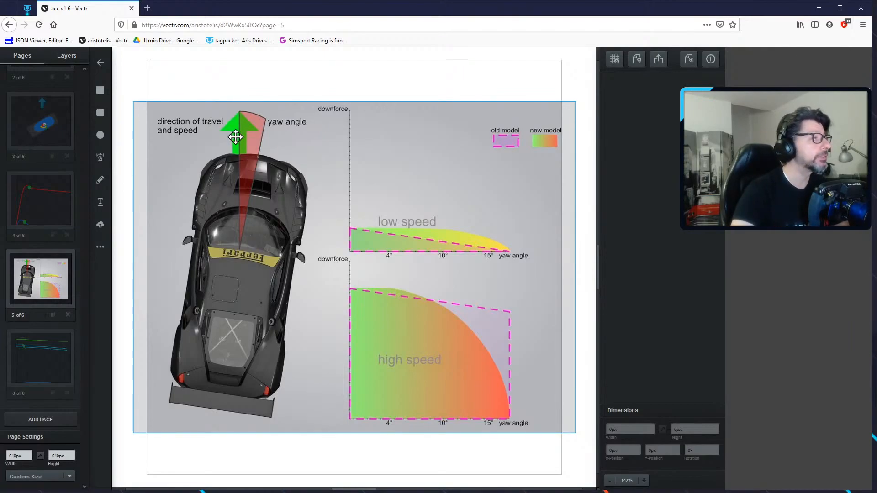
# Select the diagram image to place the green rear arrow over the car
pyautogui.click(235, 168)
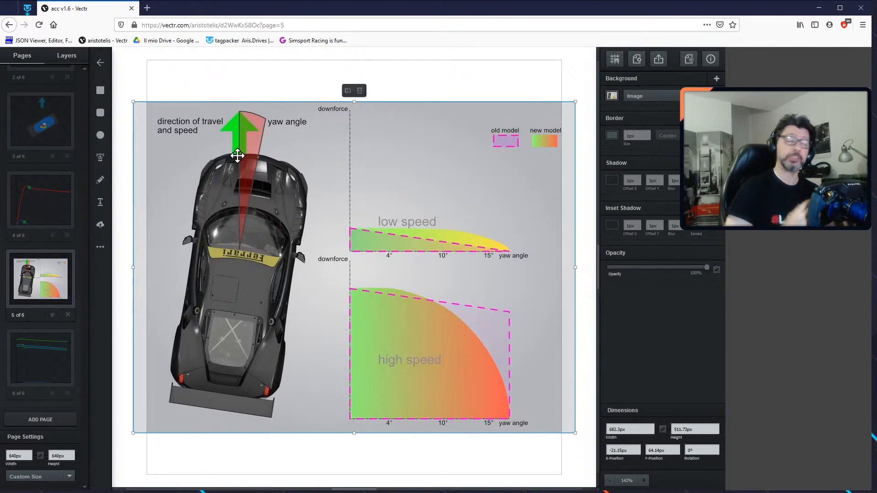
pyautogui.moveTo(282, 204)
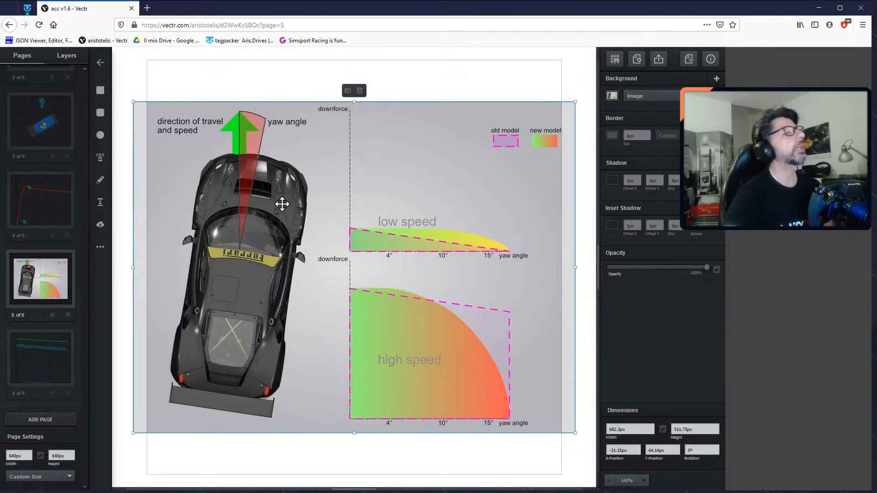
pyautogui.moveTo(271, 138)
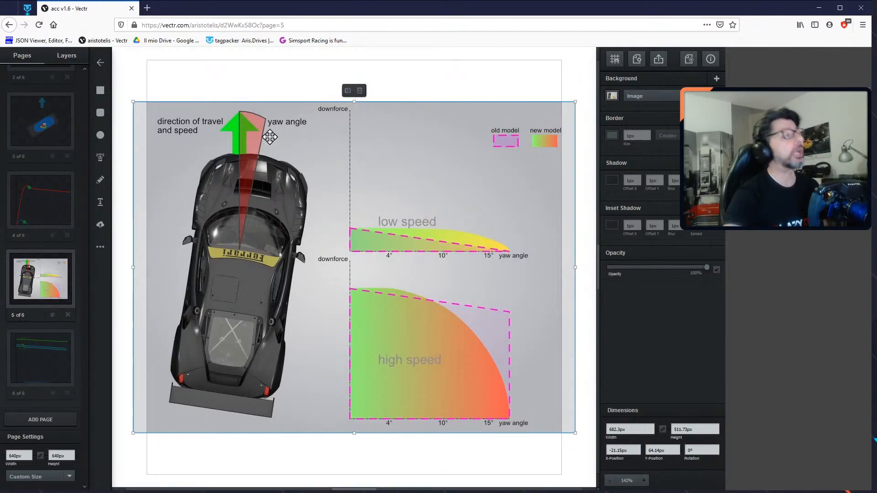
pyautogui.moveTo(251, 155)
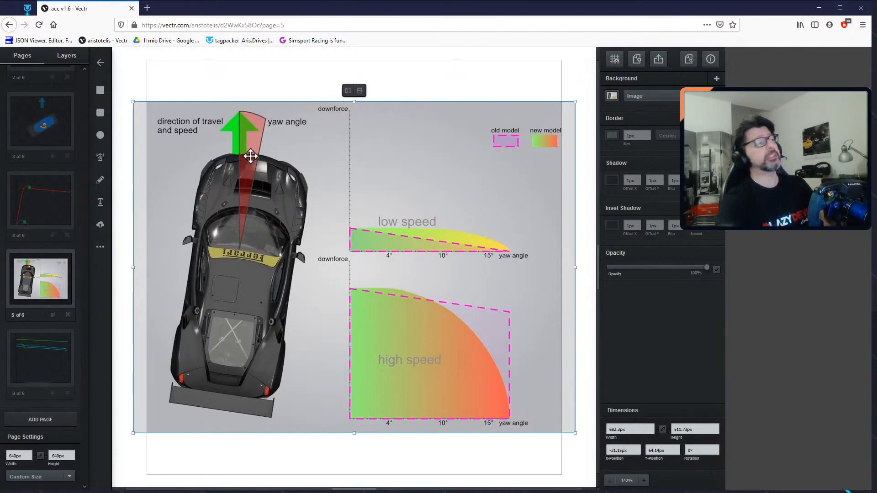
pyautogui.moveTo(245, 193)
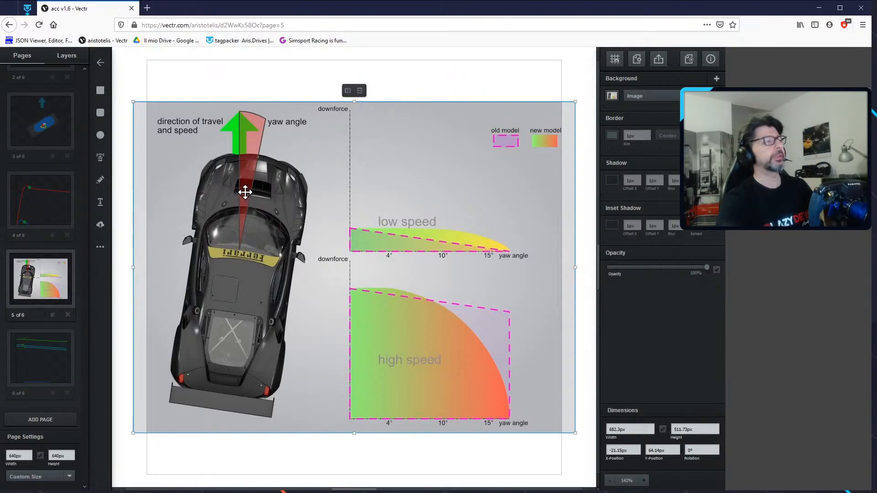
pyautogui.moveTo(248, 318)
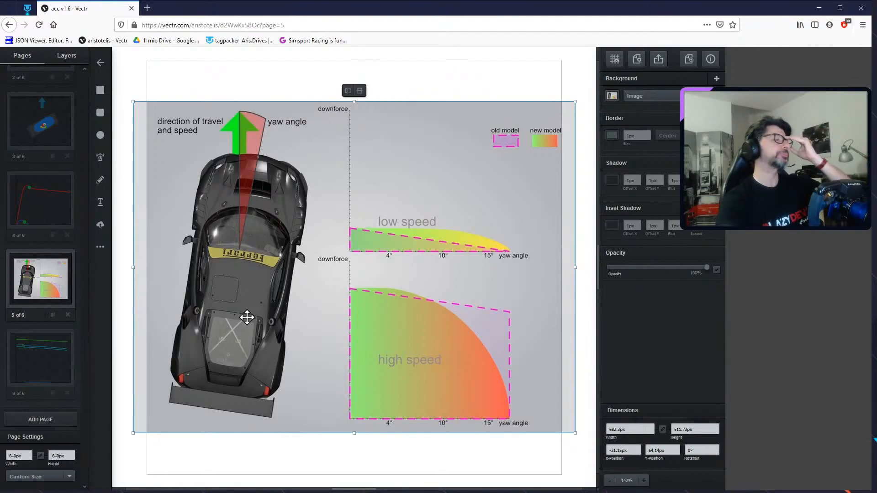
pyautogui.moveTo(234, 186)
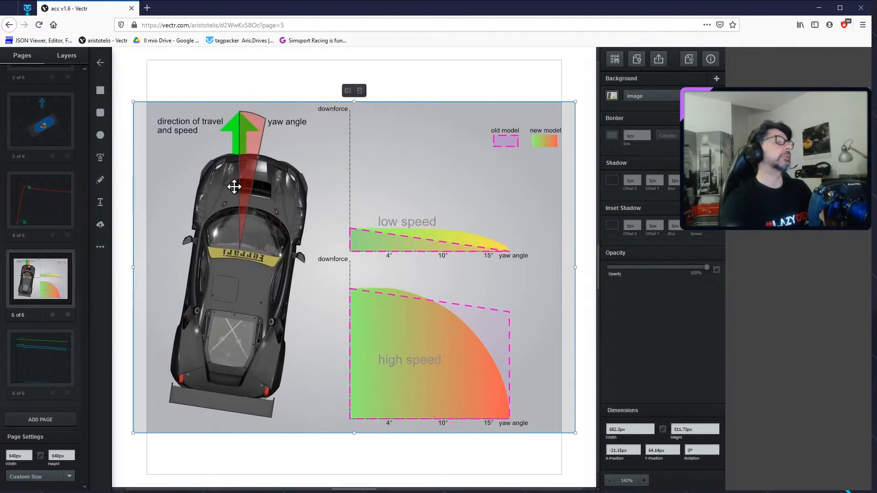
pyautogui.moveTo(250, 126)
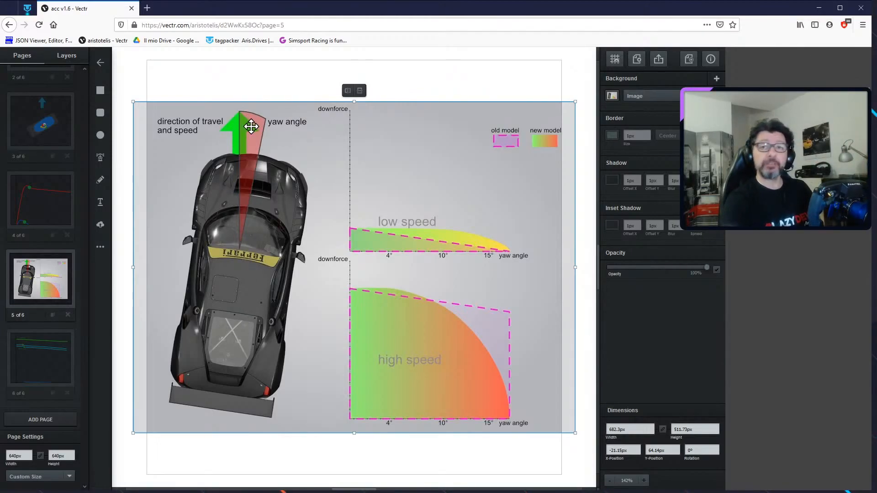
pyautogui.moveTo(268, 172)
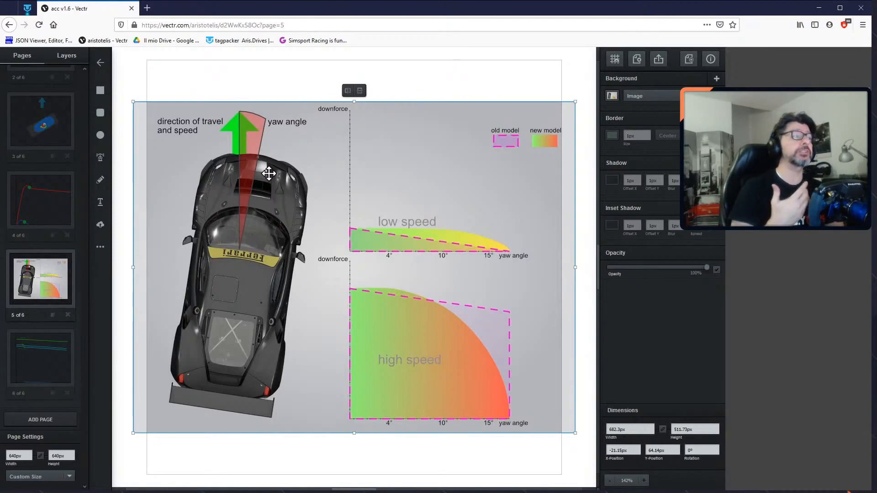
pyautogui.moveTo(146, 259)
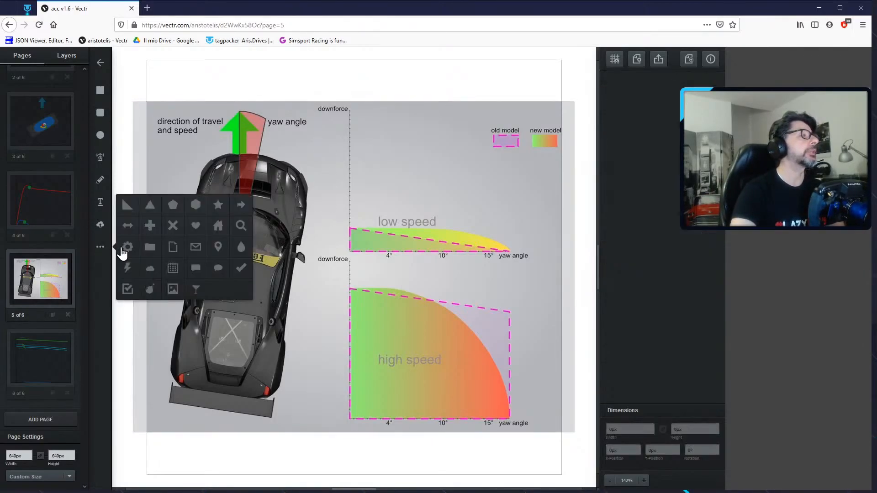
pyautogui.moveTo(134, 273)
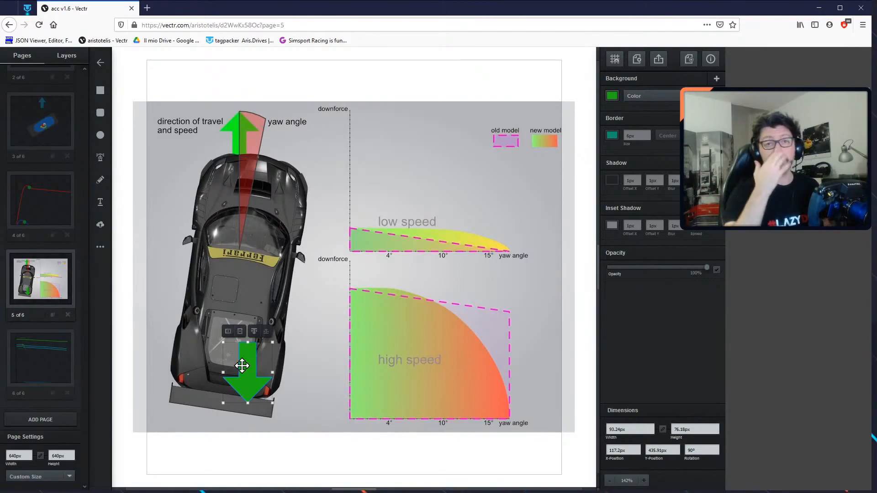
pyautogui.moveTo(259, 374)
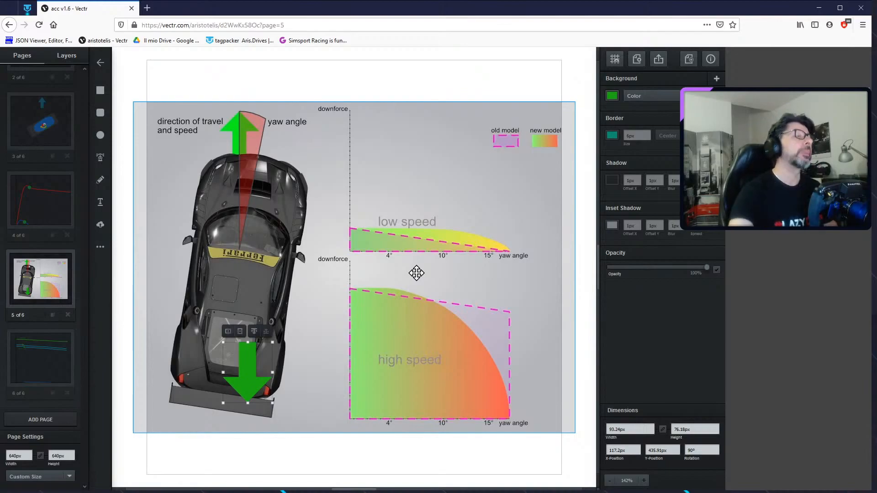
pyautogui.moveTo(398, 236)
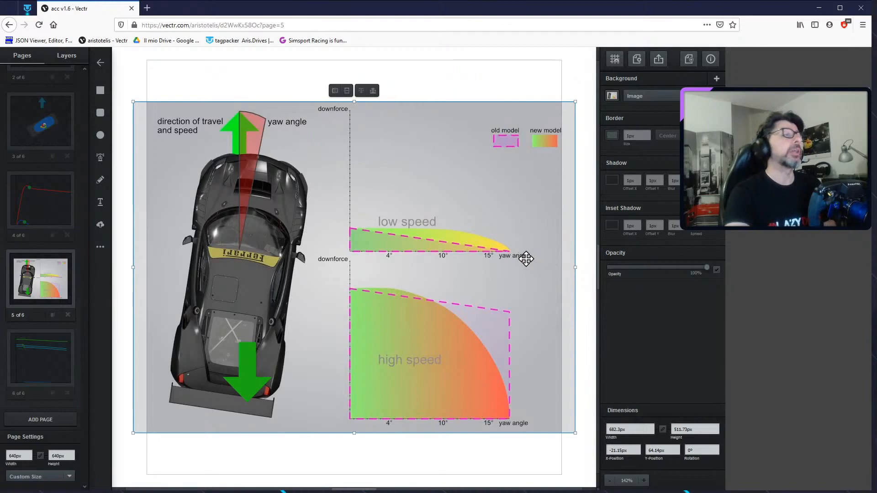
pyautogui.moveTo(403, 256)
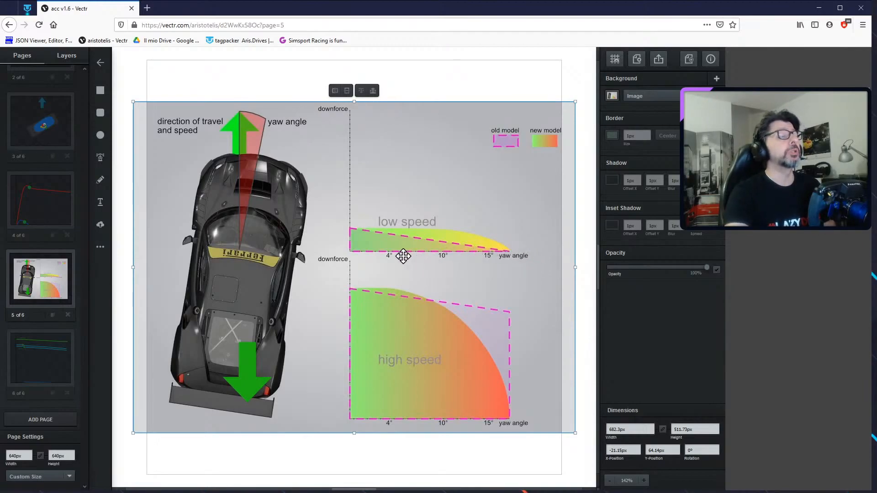
pyautogui.moveTo(529, 253)
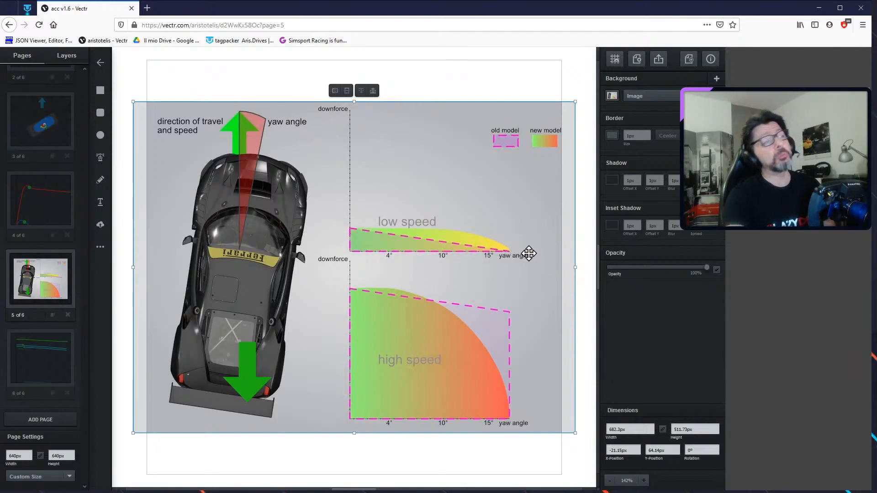
pyautogui.moveTo(543, 257)
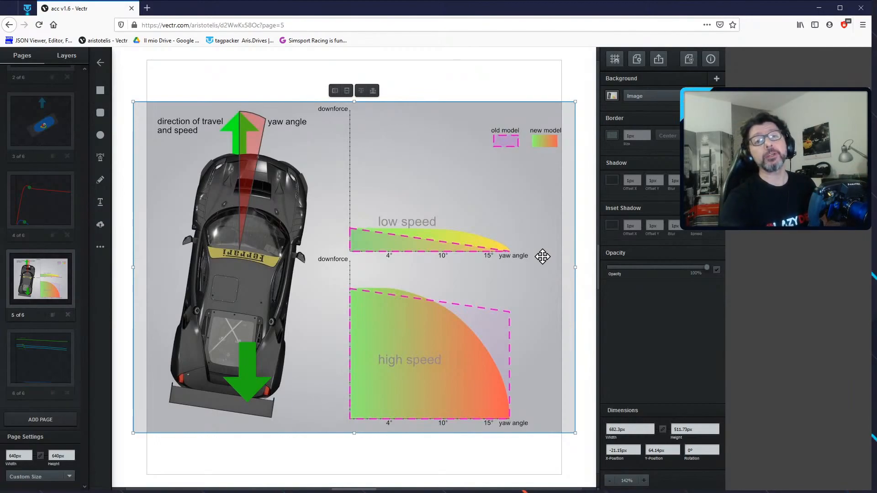
pyautogui.moveTo(386, 238)
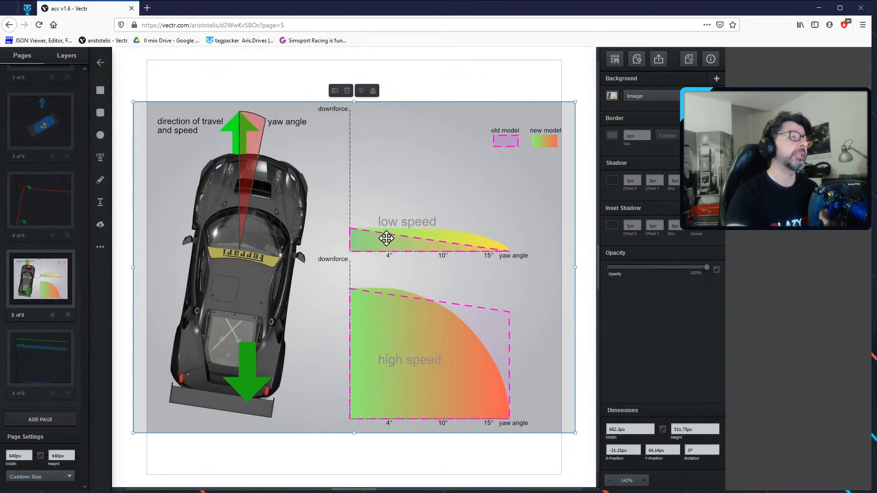
pyautogui.moveTo(508, 249)
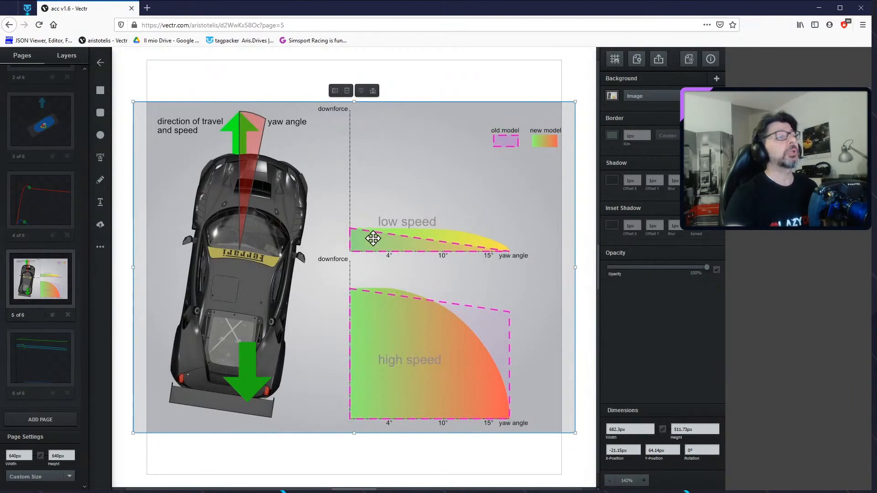
pyautogui.moveTo(351, 229)
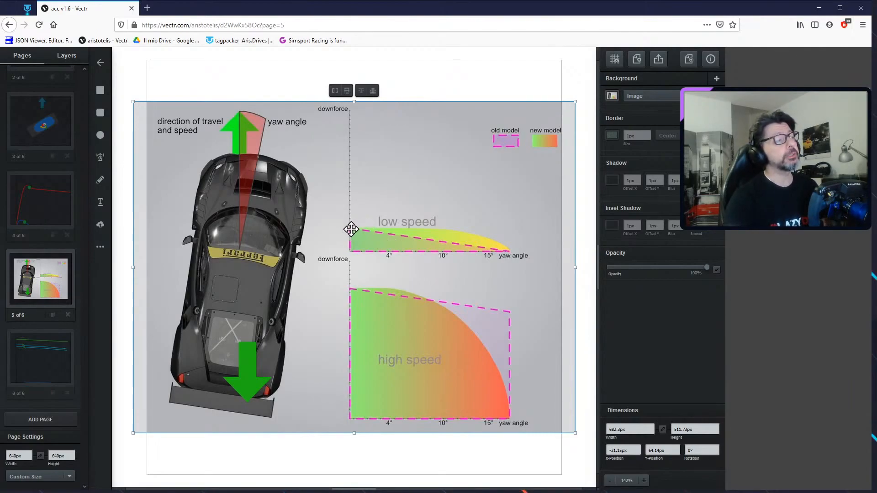
pyautogui.moveTo(101, 179)
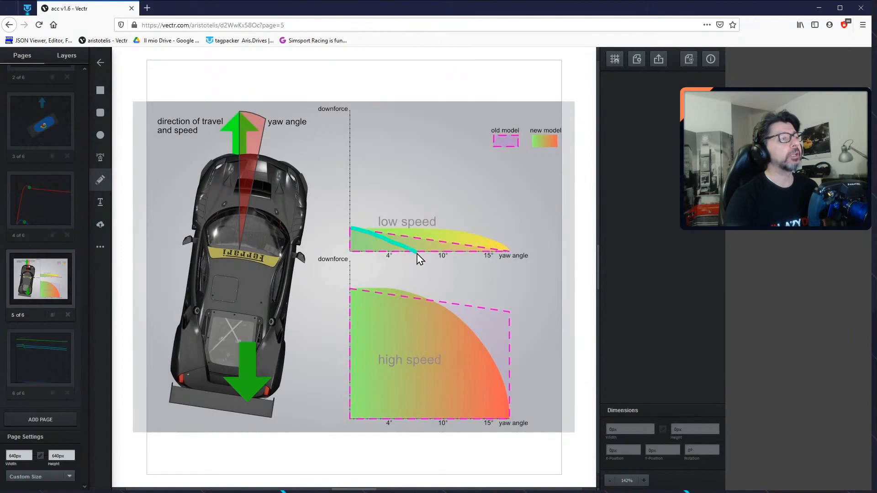
pyautogui.click(385, 240)
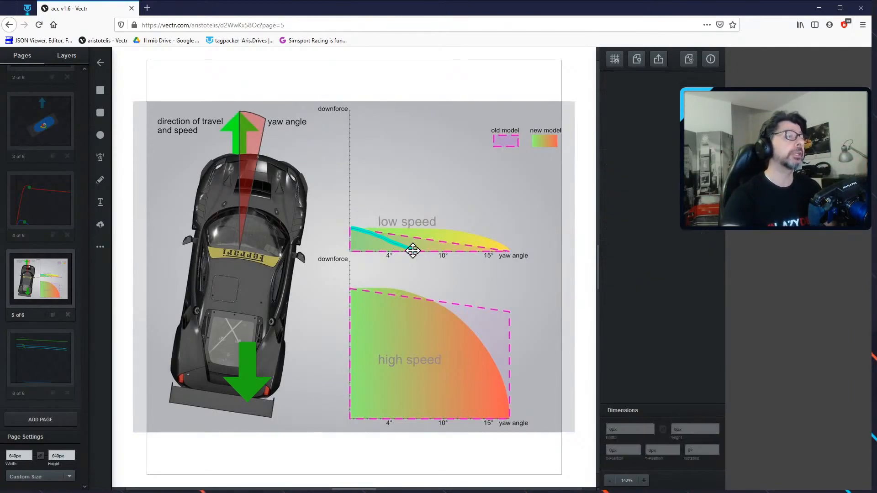
pyautogui.click(412, 249)
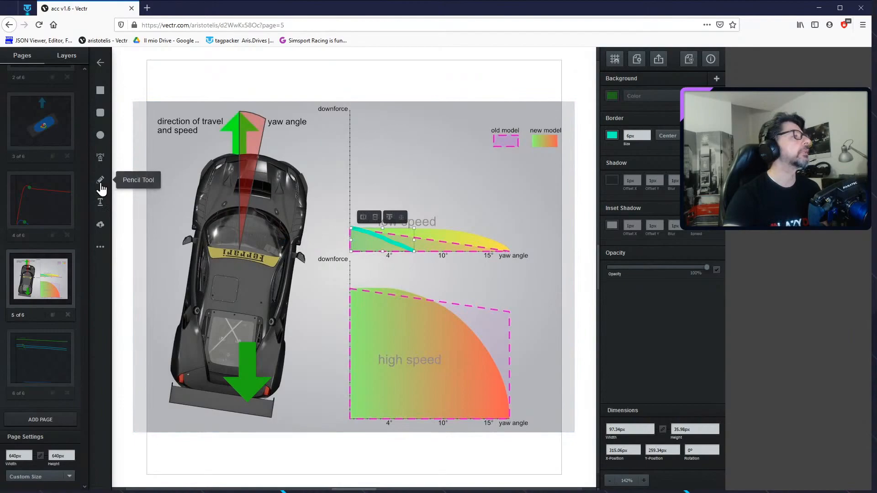
pyautogui.click(398, 243)
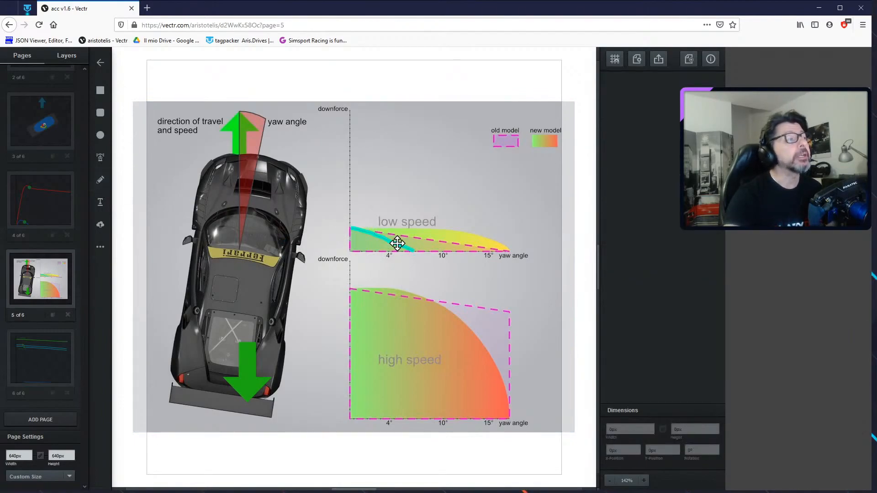
pyautogui.click(394, 243)
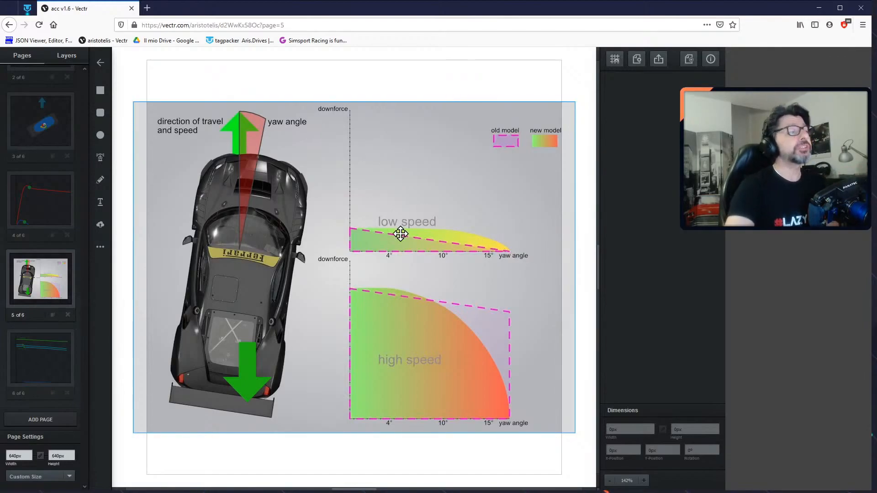
pyautogui.moveTo(439, 267)
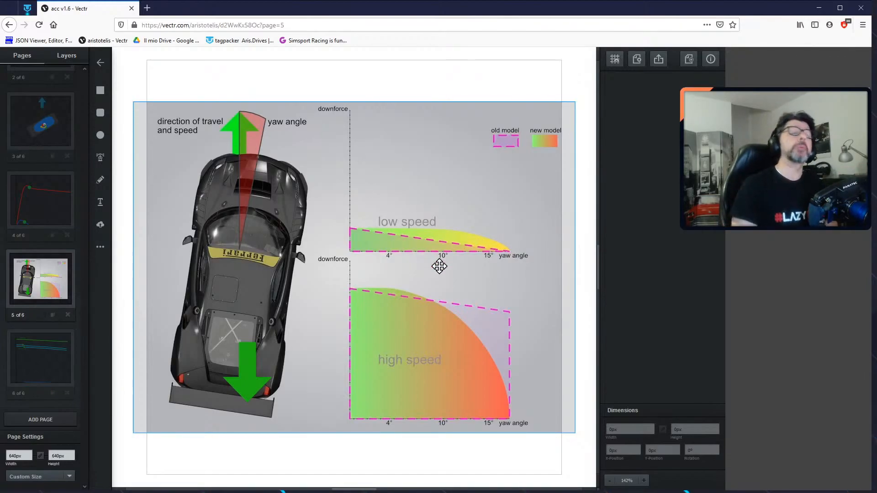
pyautogui.moveTo(422, 358)
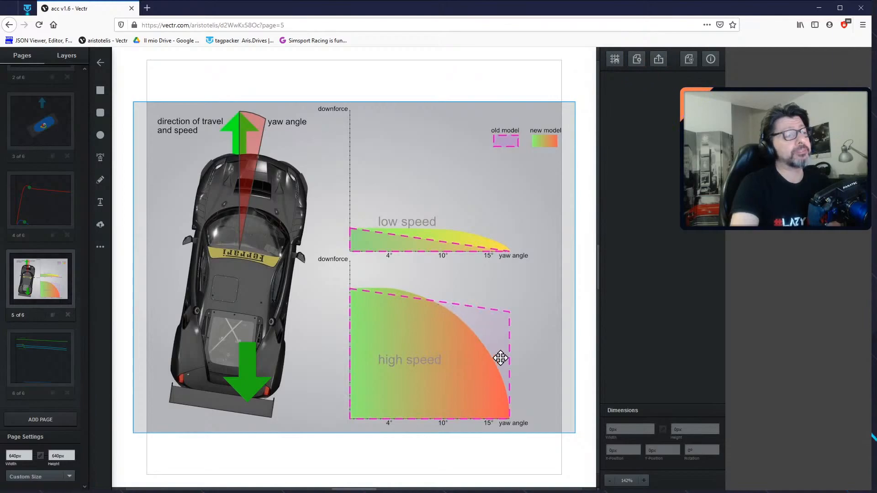
pyautogui.moveTo(506, 416)
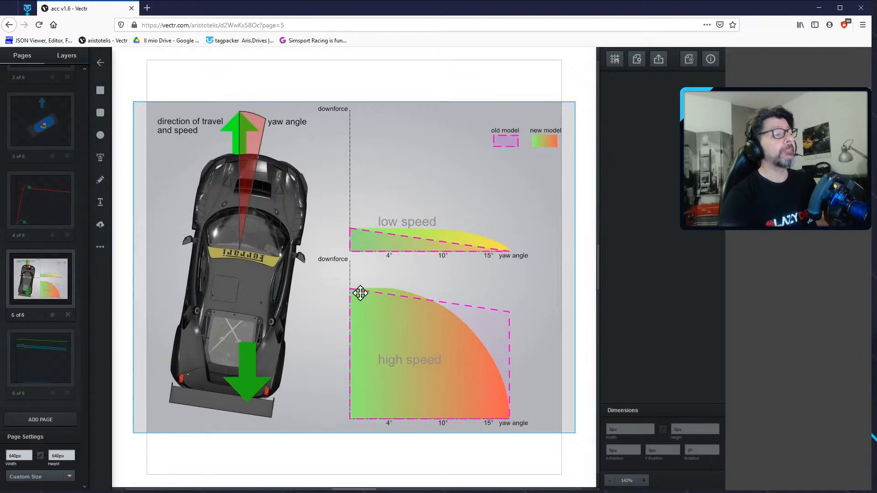
pyautogui.moveTo(490, 343)
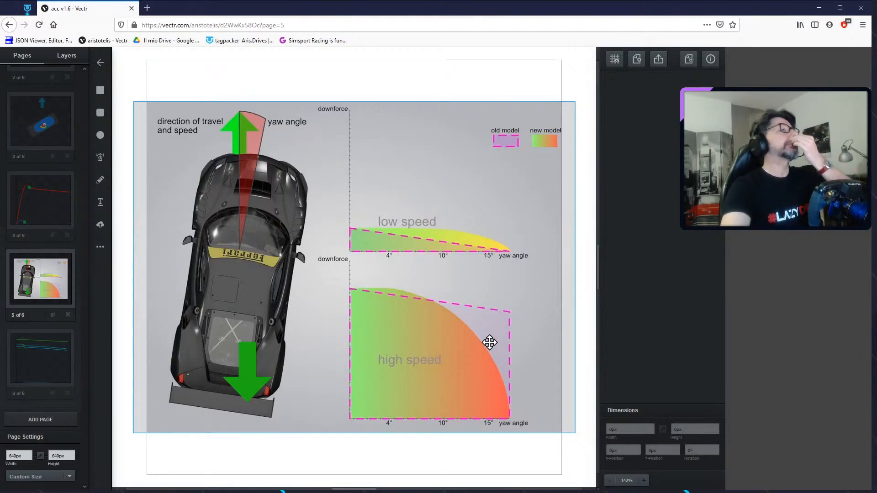
pyautogui.moveTo(496, 330)
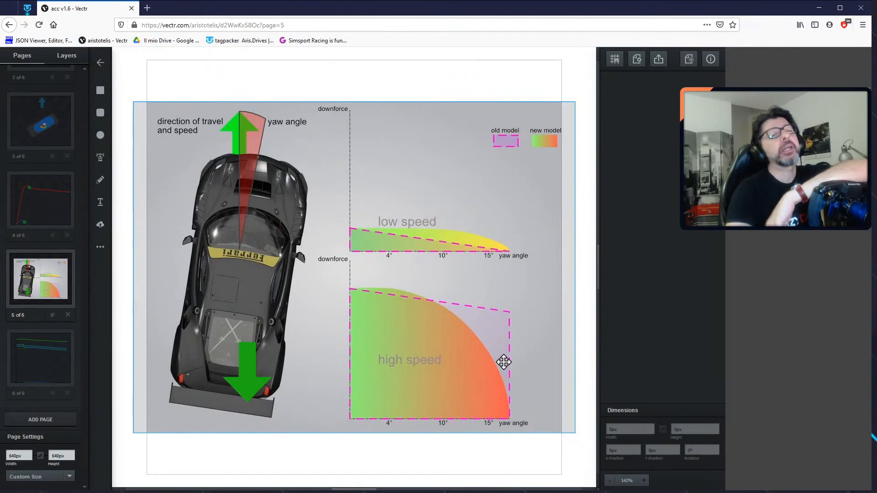
pyautogui.moveTo(490, 419)
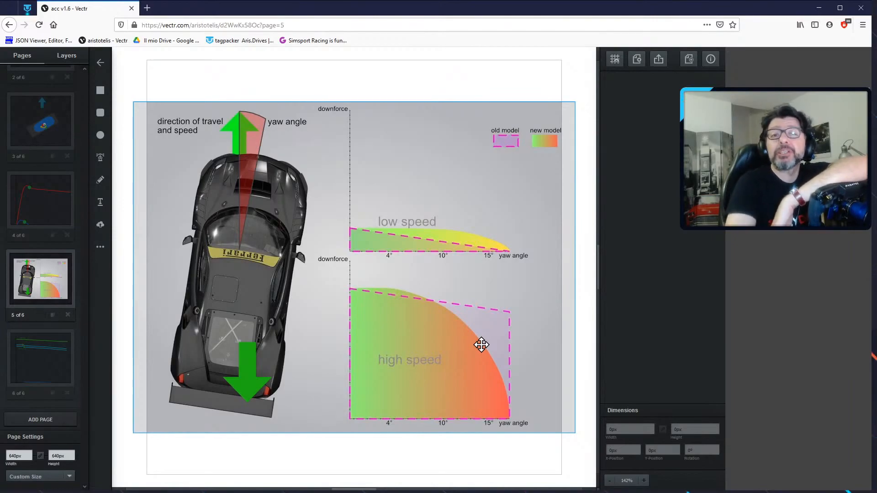
pyautogui.moveTo(377, 291)
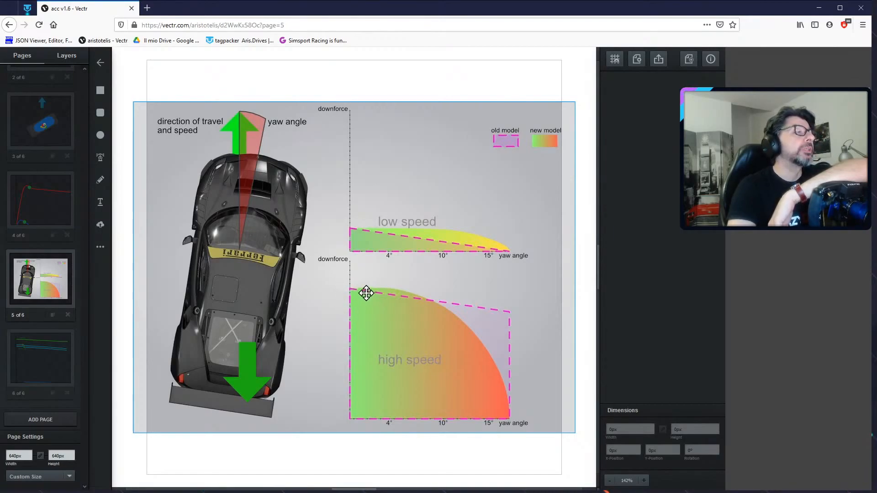
pyautogui.moveTo(405, 298)
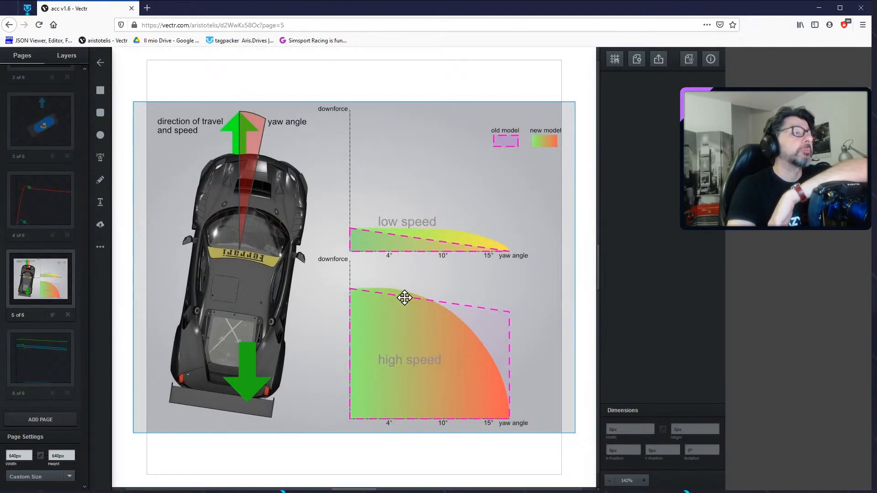
pyautogui.moveTo(366, 341)
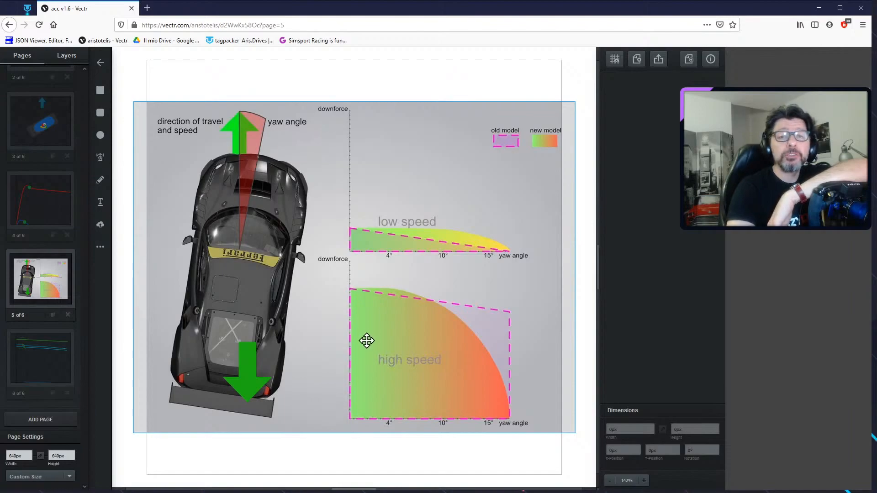
pyautogui.moveTo(494, 326)
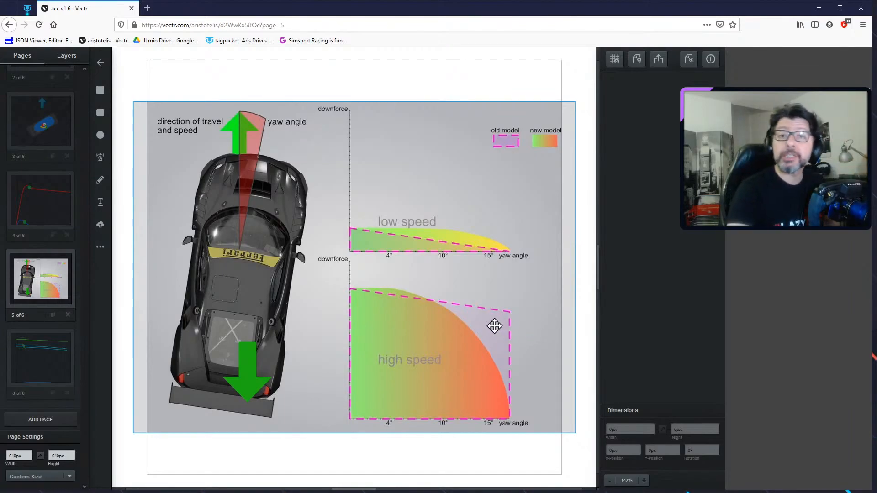
pyautogui.moveTo(518, 328)
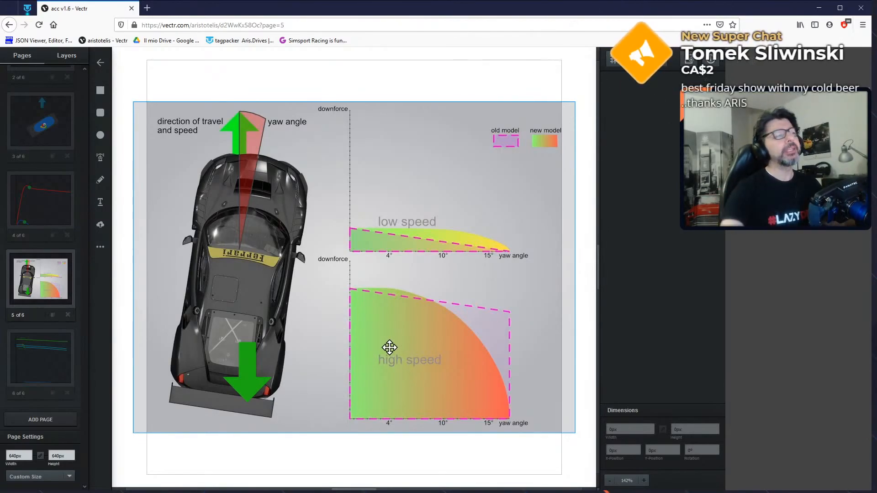
pyautogui.moveTo(524, 361)
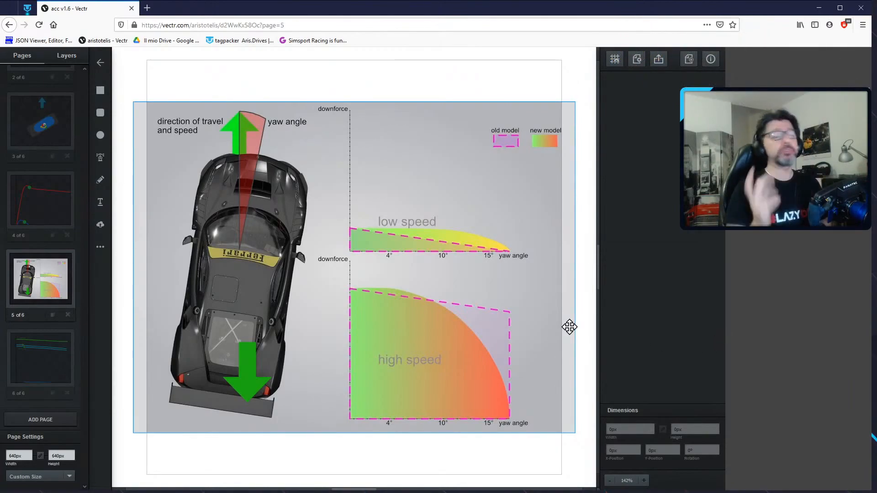
pyautogui.moveTo(351, 290)
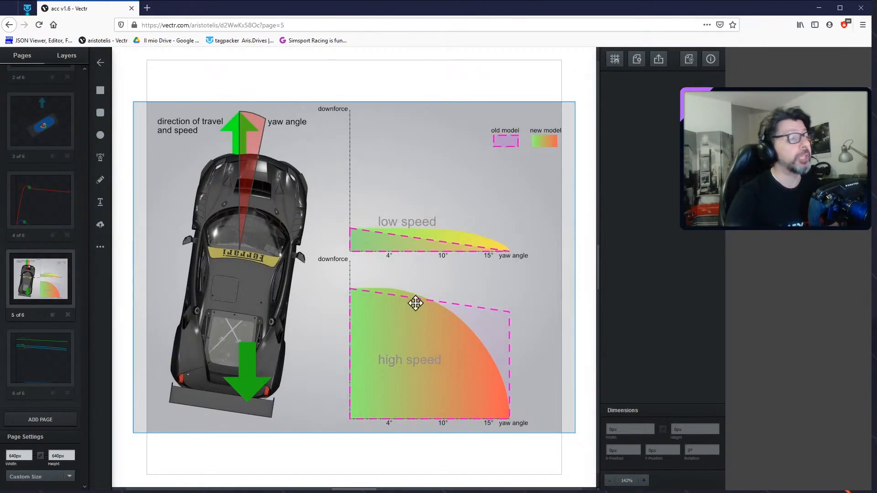
pyautogui.moveTo(424, 318)
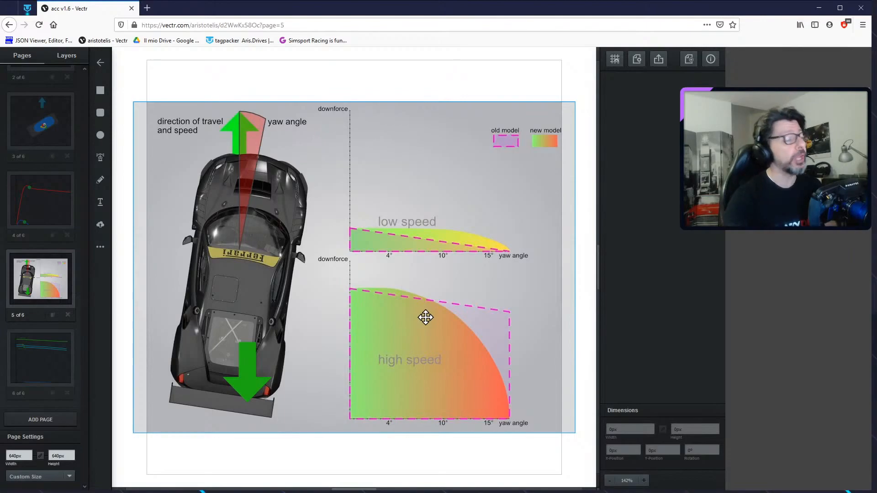
pyautogui.moveTo(372, 247)
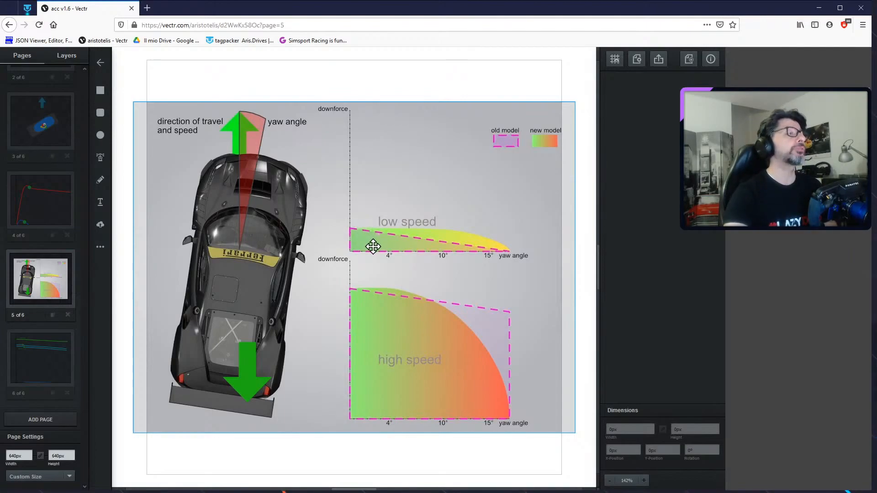
pyautogui.moveTo(423, 330)
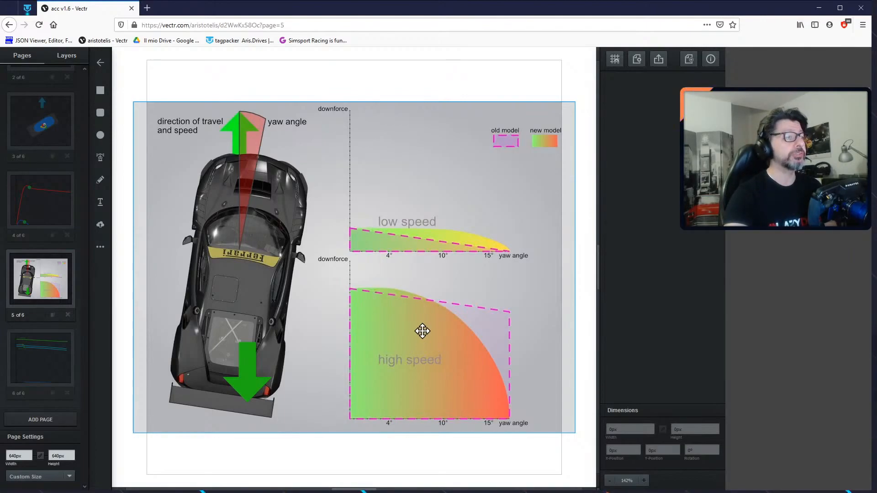
pyautogui.moveTo(100, 180)
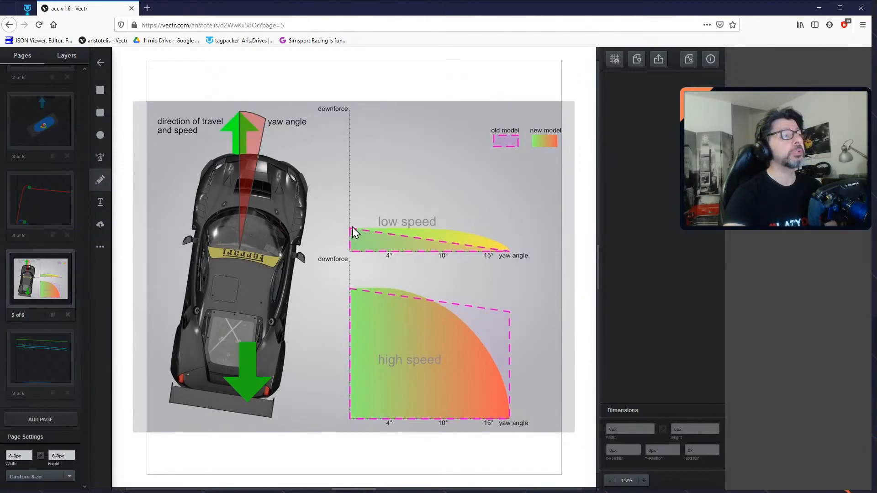
# Begin the cyan Pen trace along the top edge of the low-speed downforce curve
pyautogui.click(392, 235)
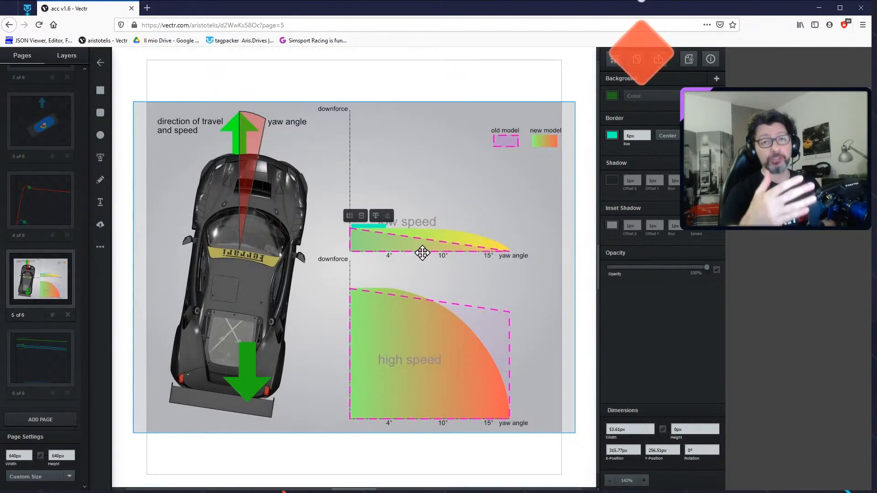
pyautogui.moveTo(144, 223)
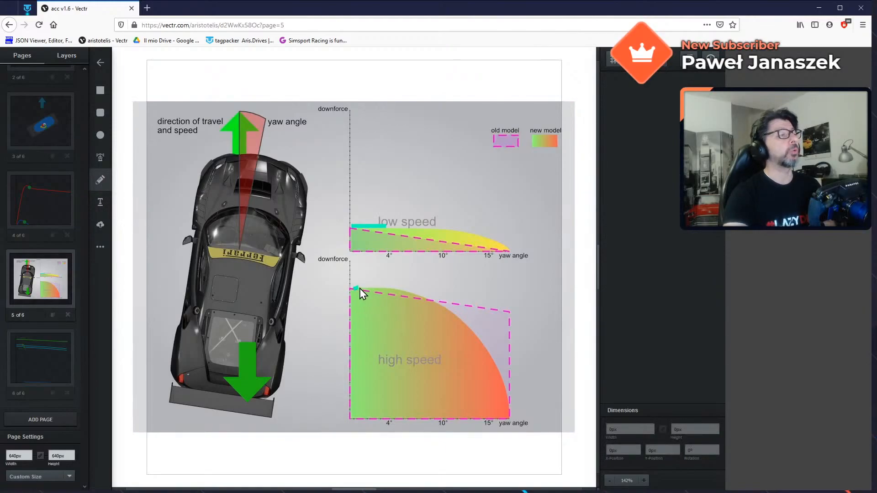
# Finish the low-speed line and trace cyan along the top of the high-speed curve
pyautogui.rightClick(359, 291)
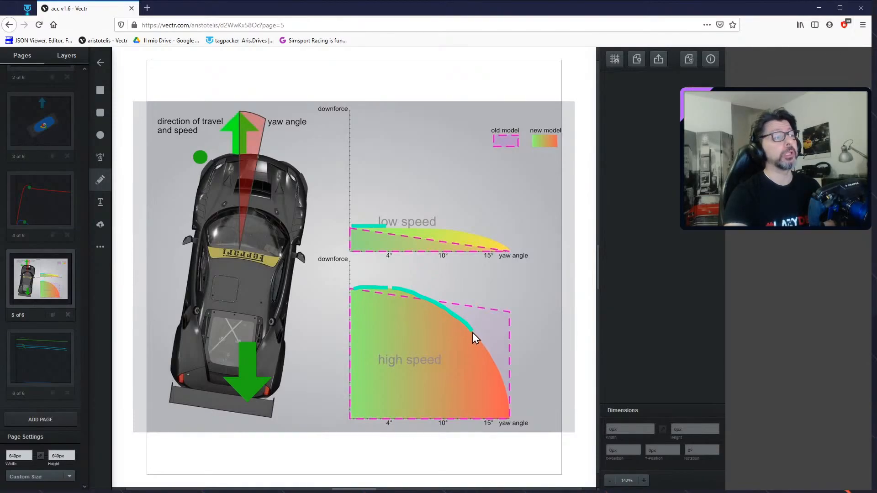
pyautogui.click(475, 335)
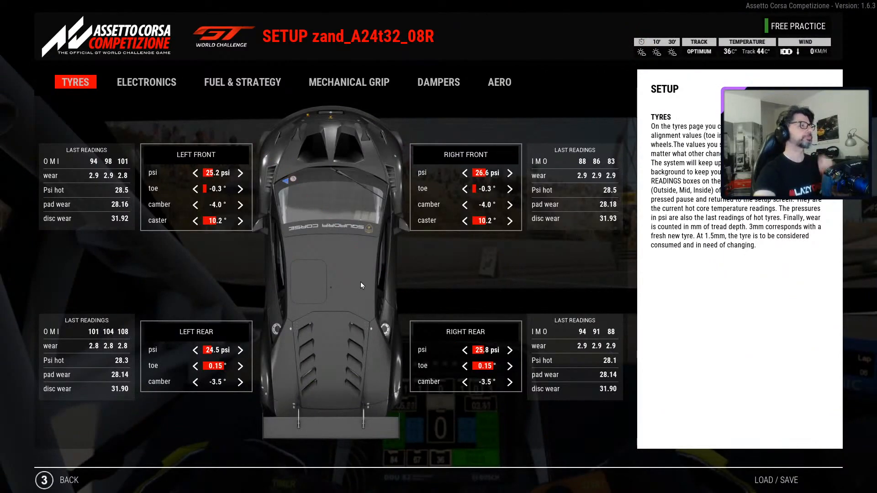
pyautogui.moveTo(242, 276)
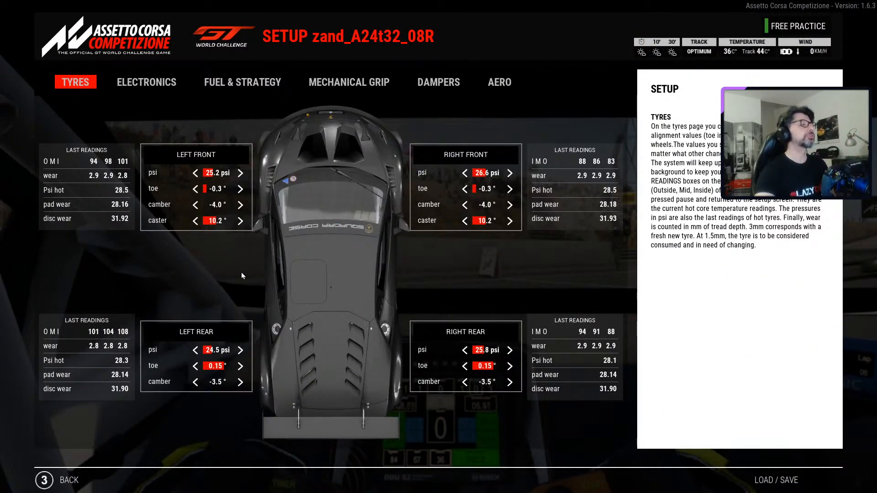
# Switch the car setup to the Fuel & Strategy page with fuel, tyre and pitstop settings
pyautogui.click(242, 83)
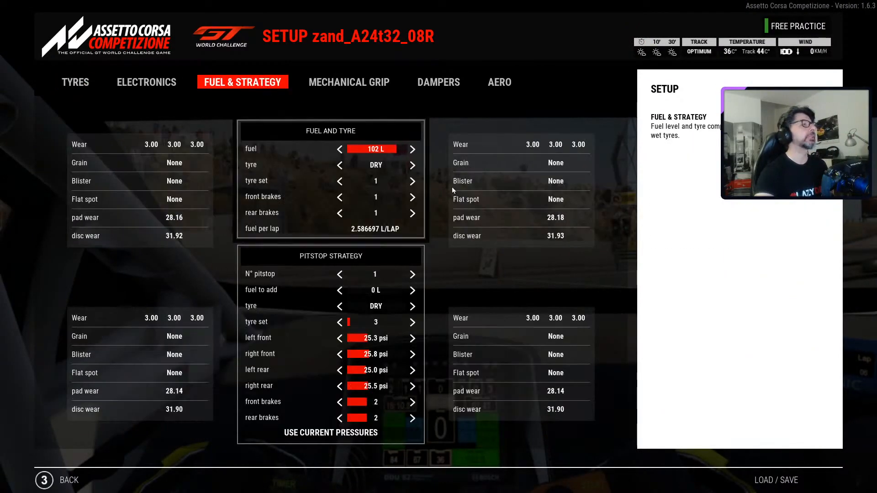
pyautogui.click(340, 149)
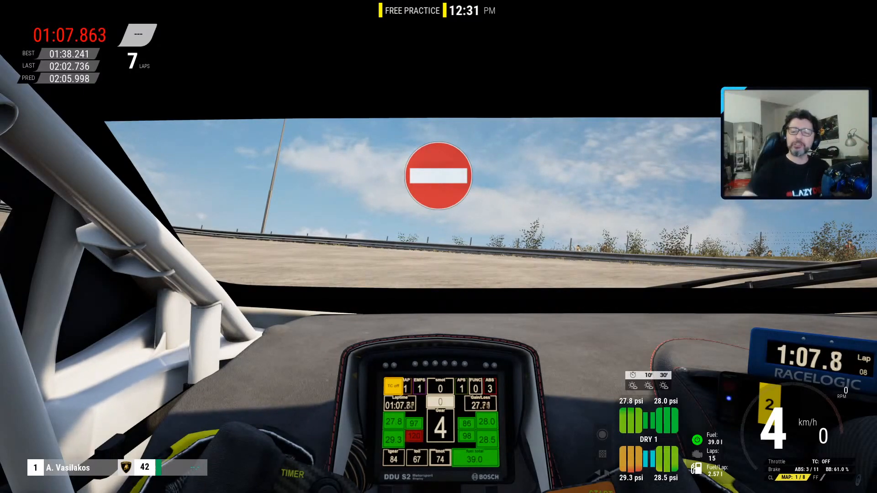
# Pause the session, start the replay and jump ahead to around lap 8
pyautogui.press('Escape')
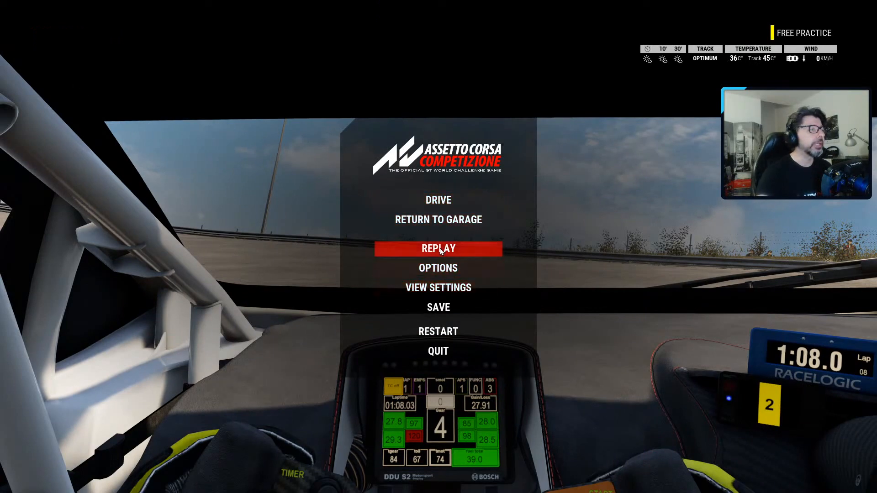
pyautogui.click(438, 248)
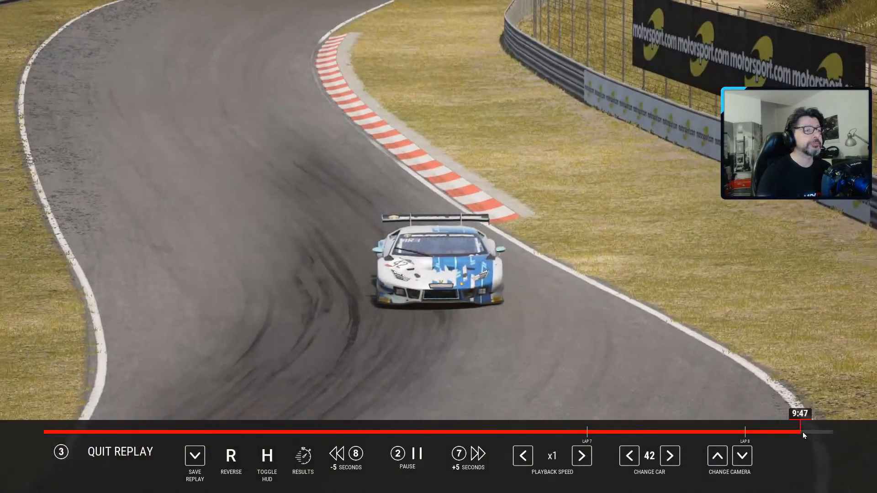
pyautogui.click(803, 431)
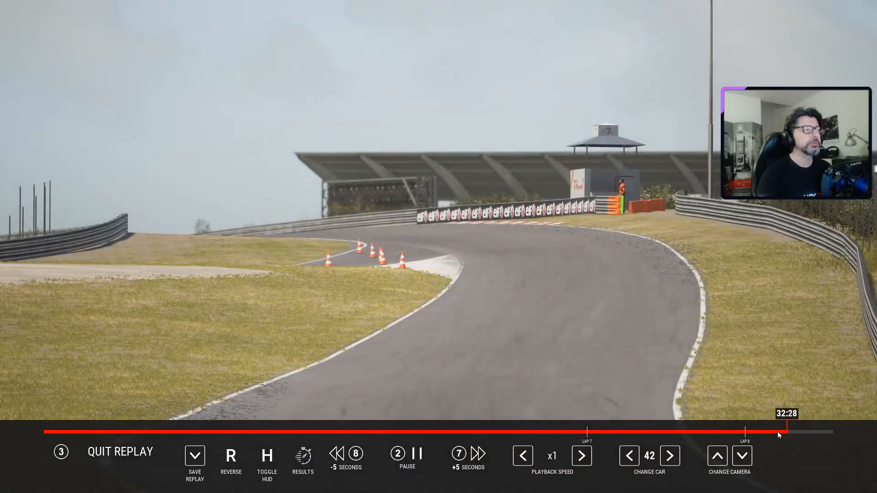